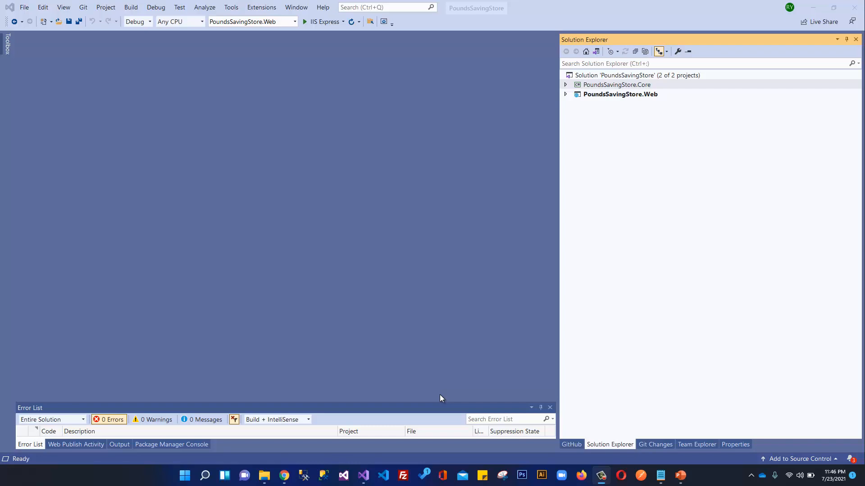
mouse_move(630, 153)
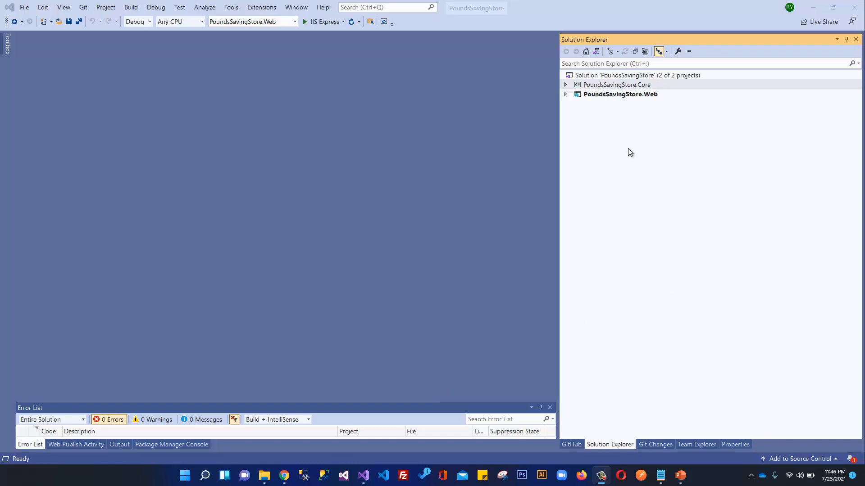
- Expand and collapse the Core and Web projects to inspect their contents
click(565, 84)
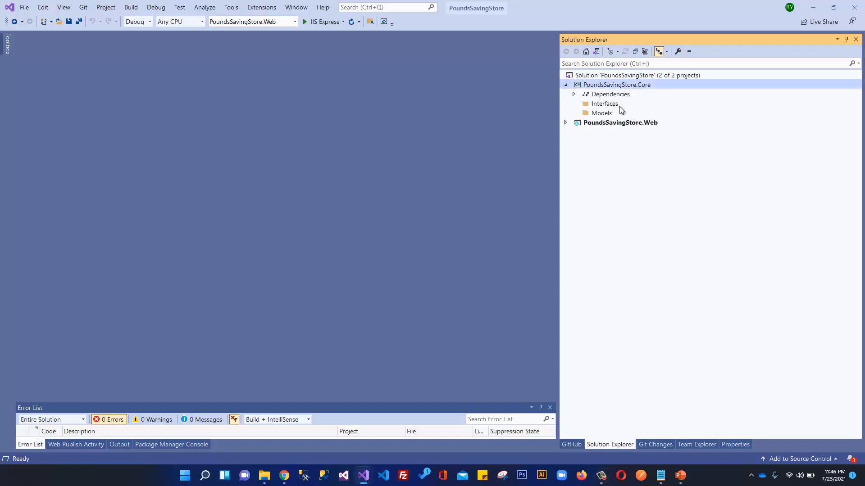
click(565, 84)
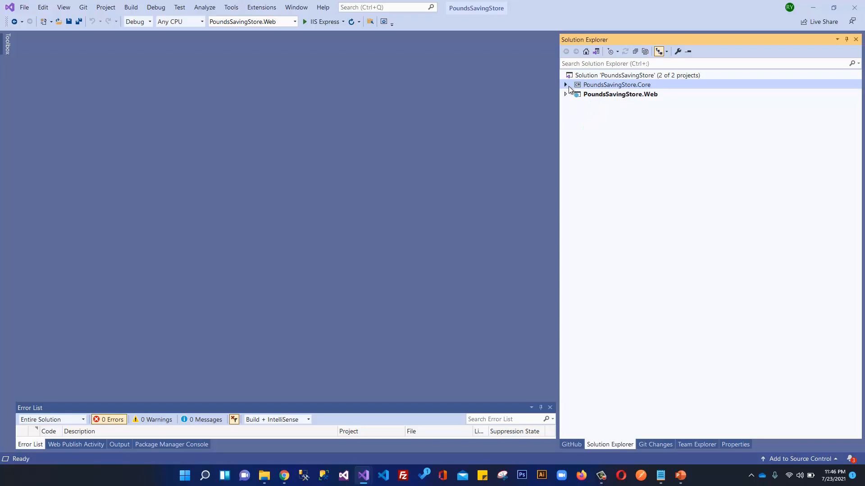
mouse_move(664, 100)
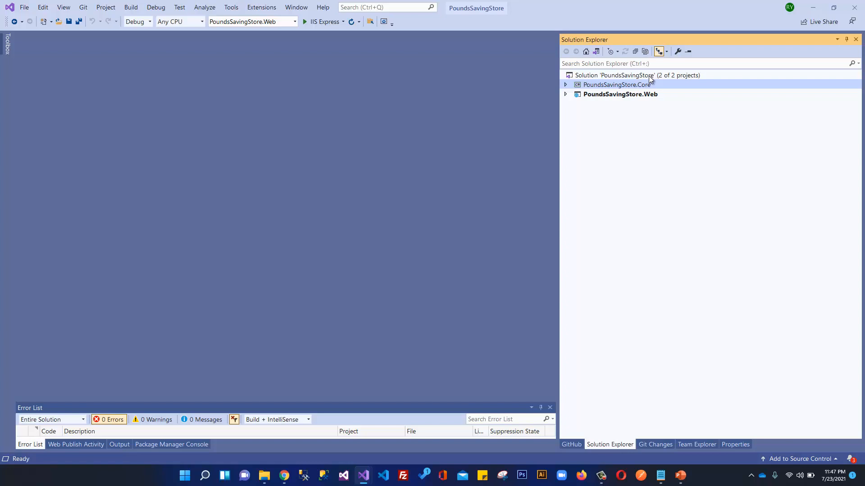
mouse_move(557, 107)
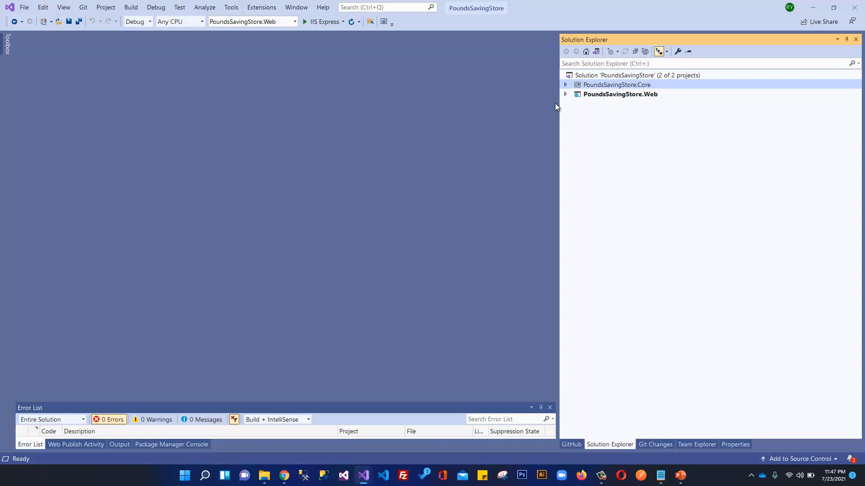
click(564, 94)
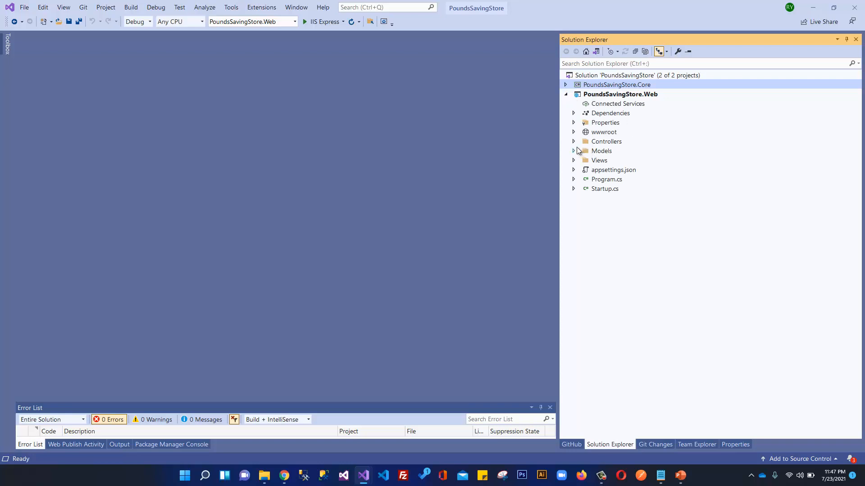
mouse_move(573, 160)
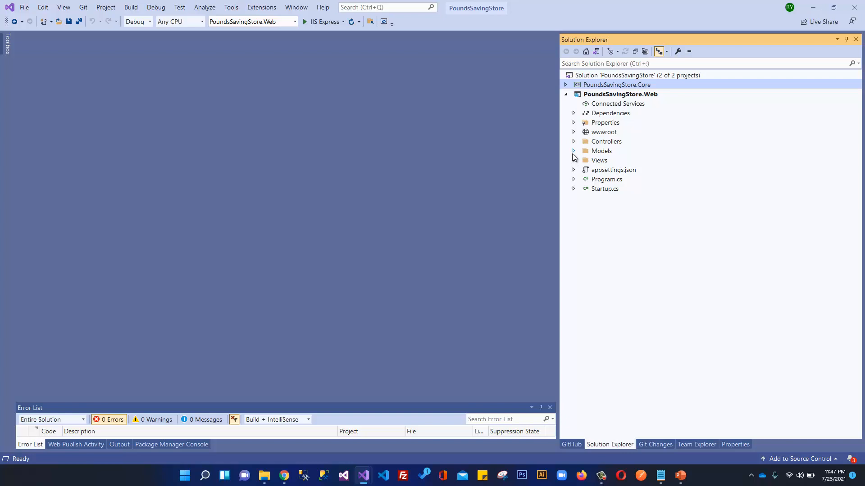
mouse_move(614, 160)
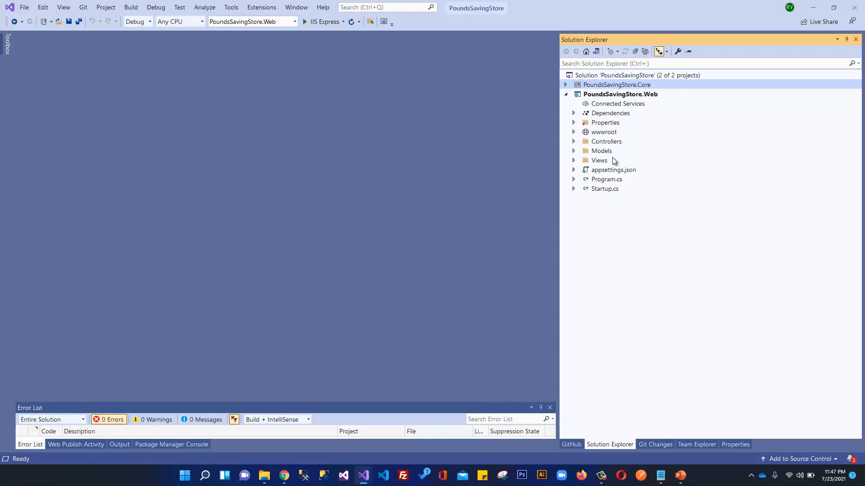
mouse_move(577, 144)
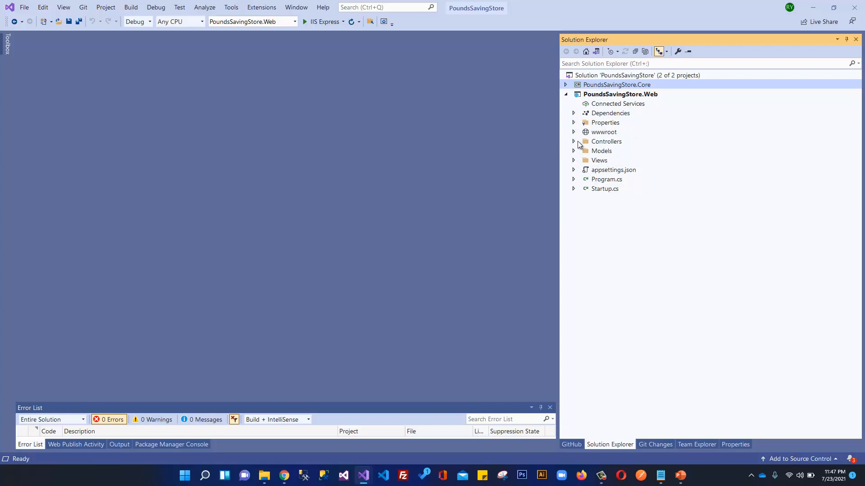
click(566, 94)
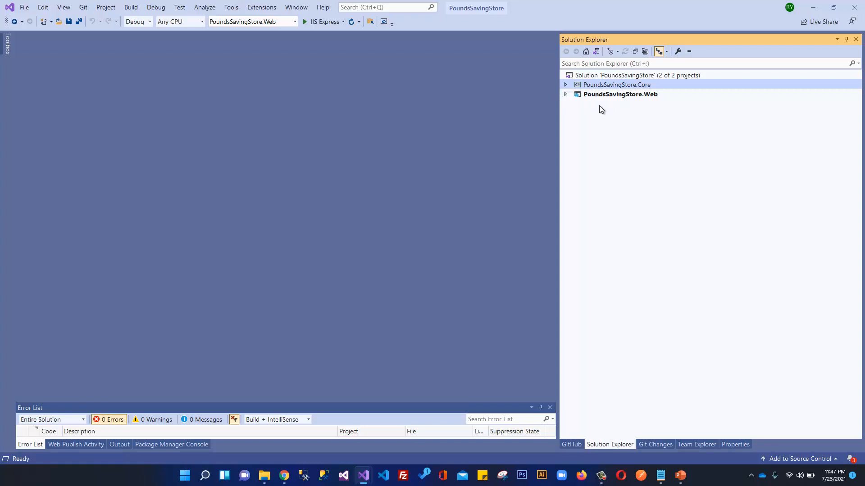
click(565, 93)
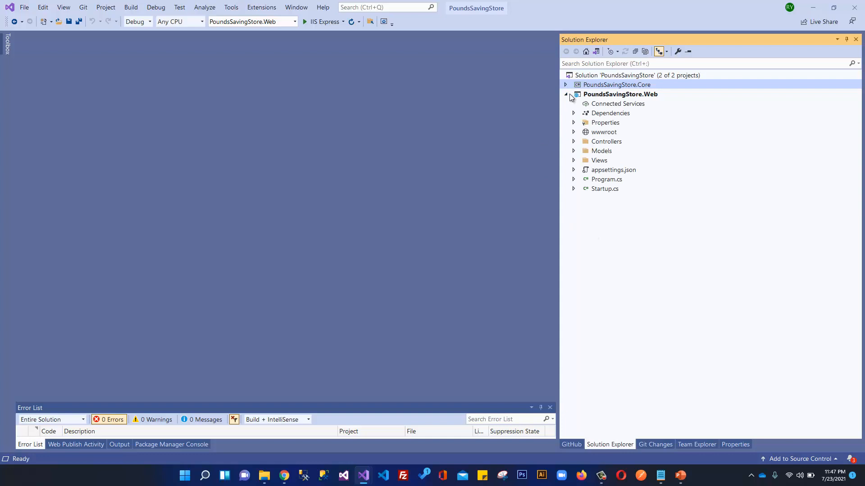
click(564, 93)
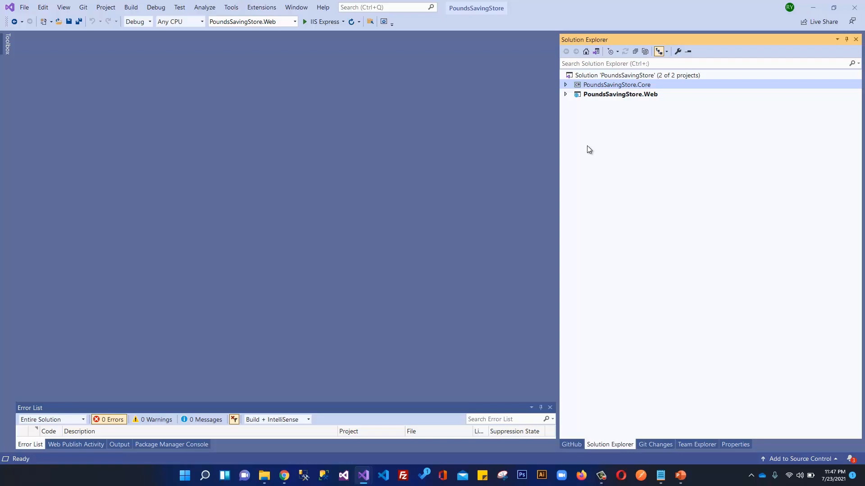
mouse_move(558, 142)
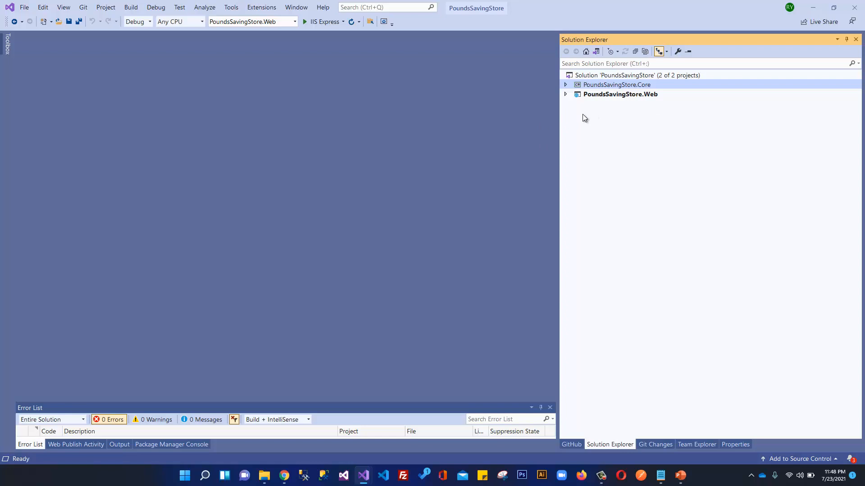
click(616, 84)
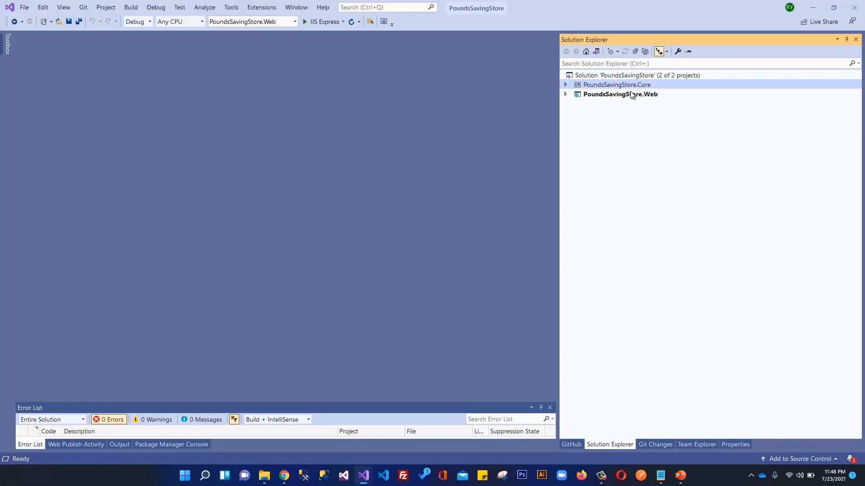
mouse_move(619, 98)
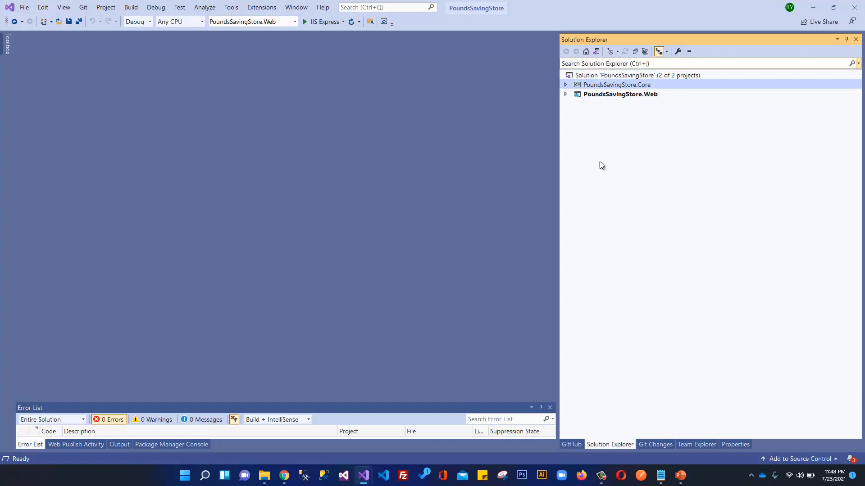
mouse_move(524, 145)
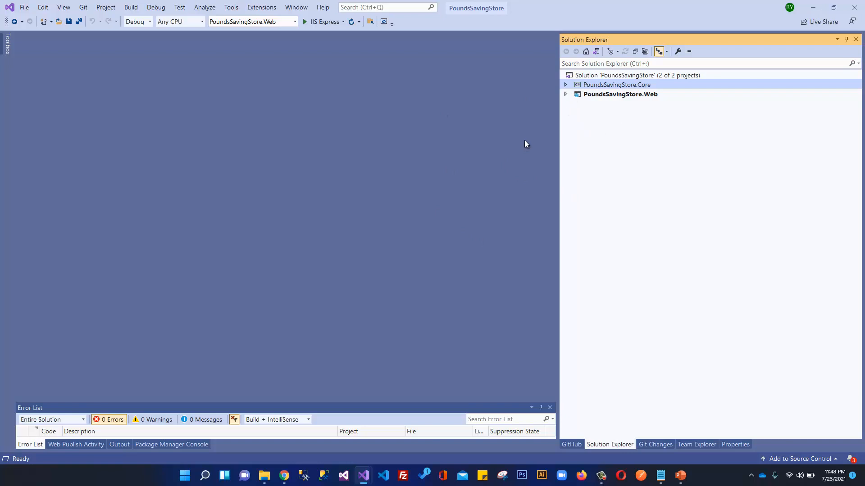
click(616, 84)
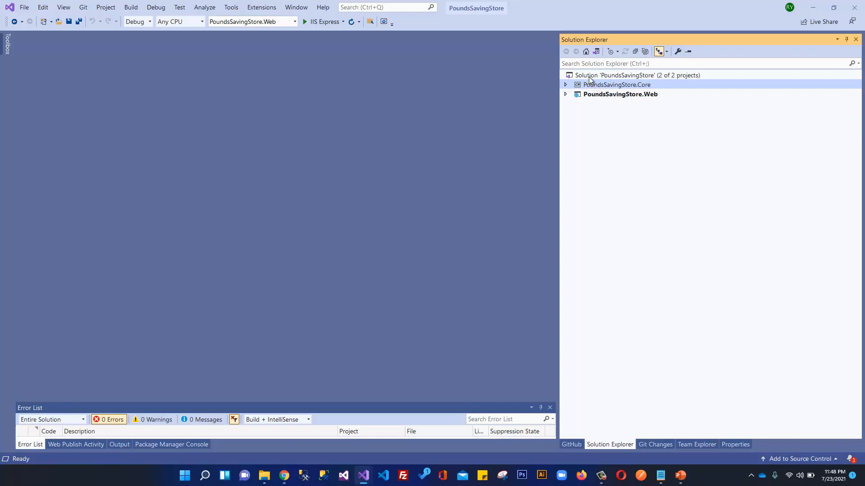
- Open the Add a new project dialog from the solution's context menu
right_click(638, 75)
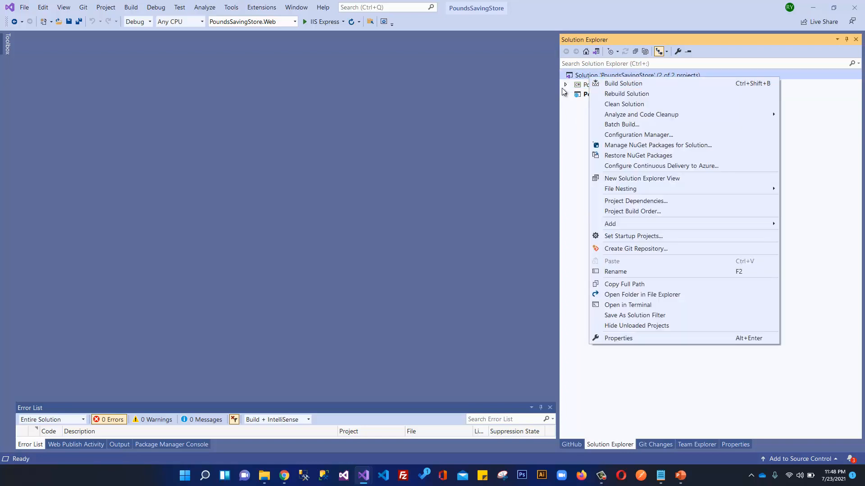
click(637, 75)
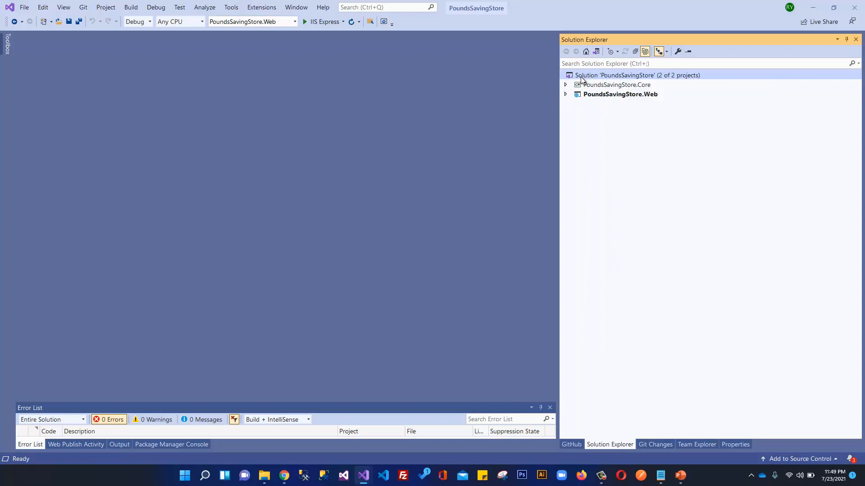
right_click(636, 75)
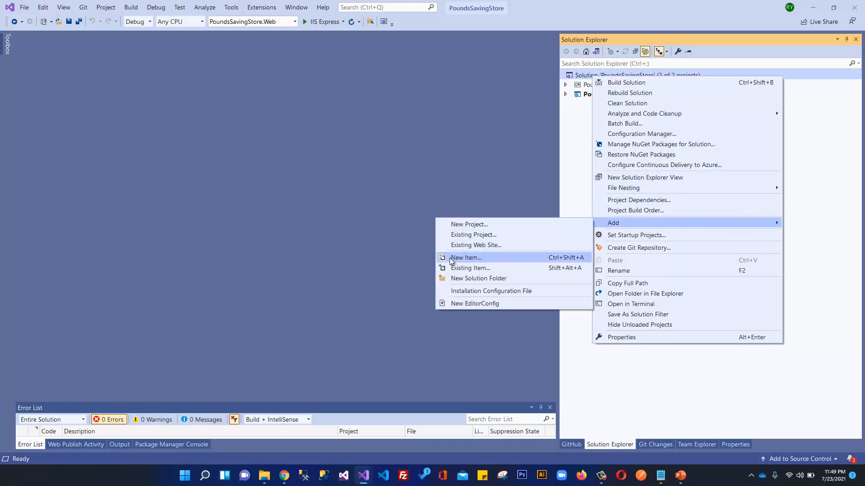
click(468, 224)
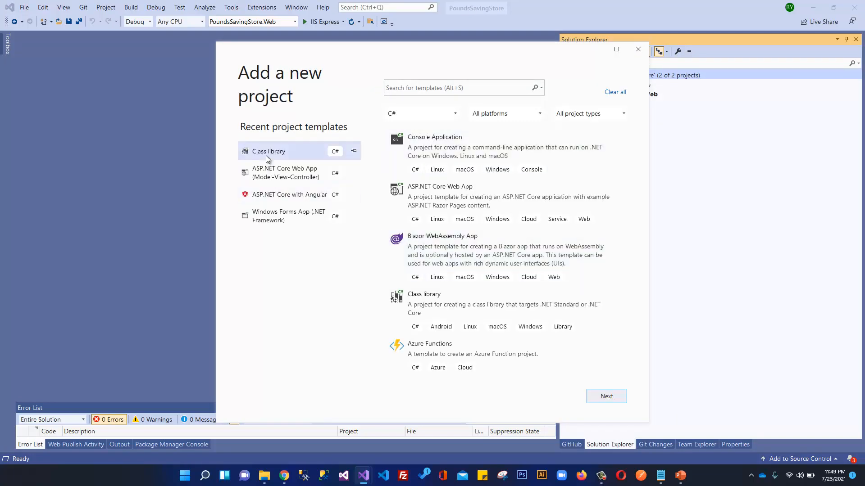
mouse_move(330, 158)
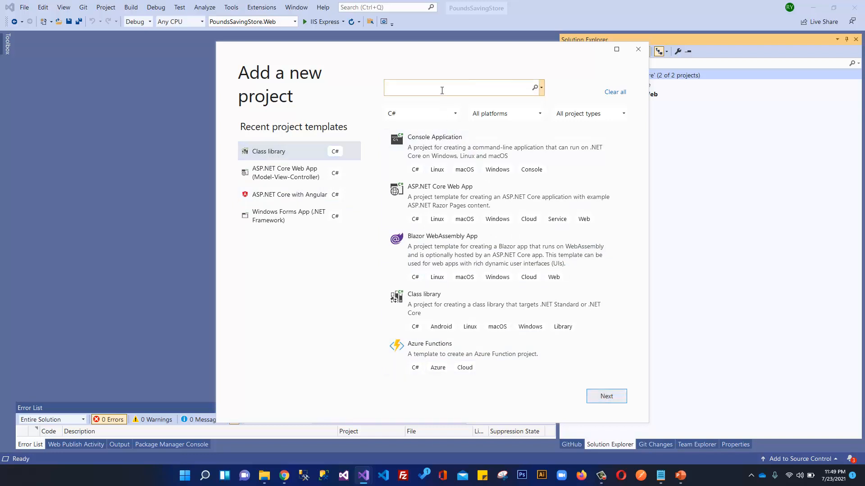
- Search for the C# Class library template and proceed to configure it
text(C3)
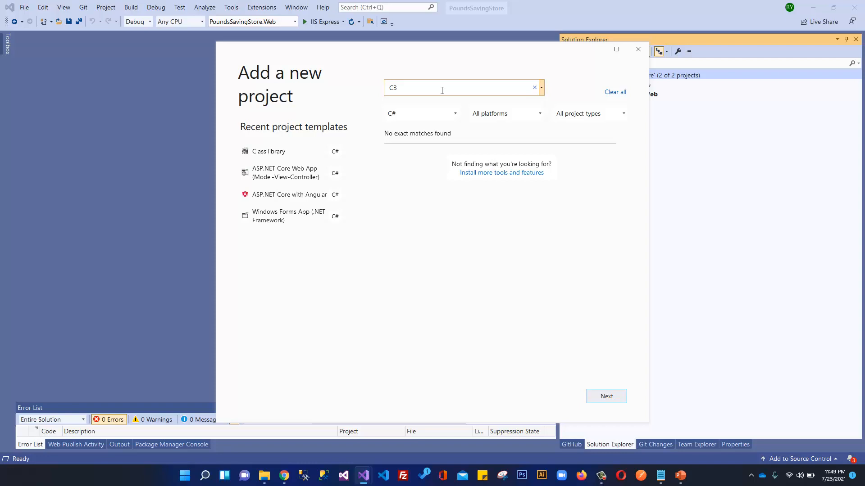
text(# Class Library)
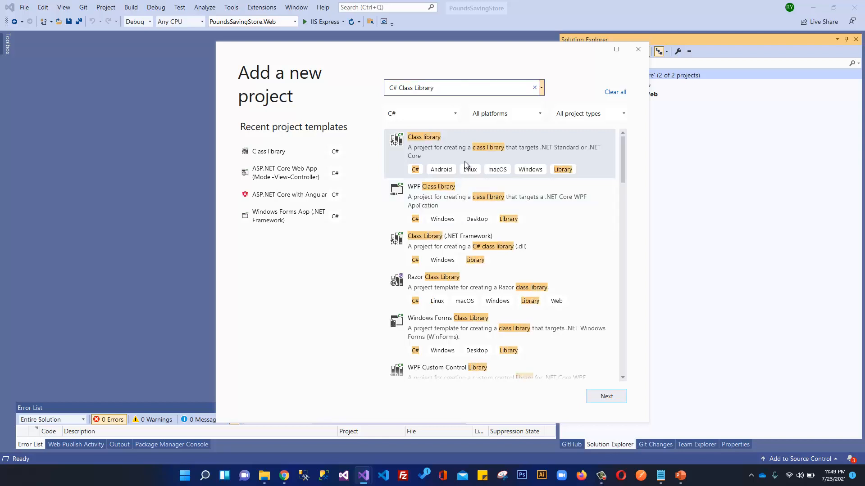
mouse_move(433, 154)
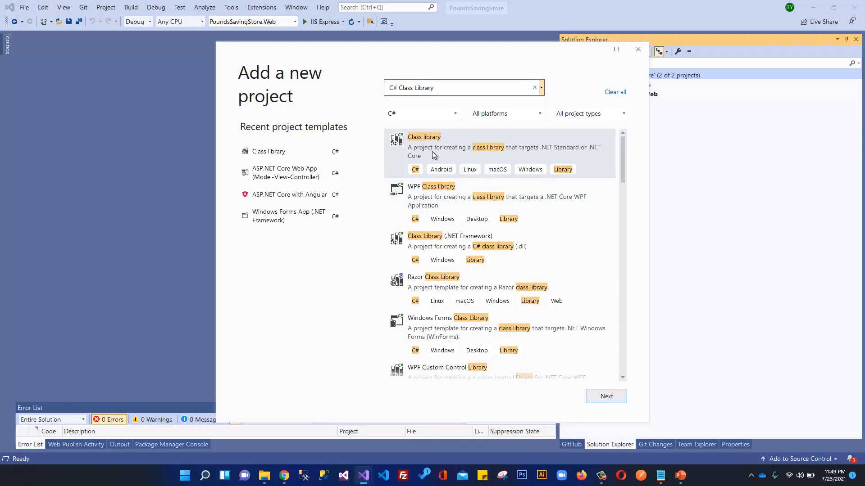
mouse_move(561, 155)
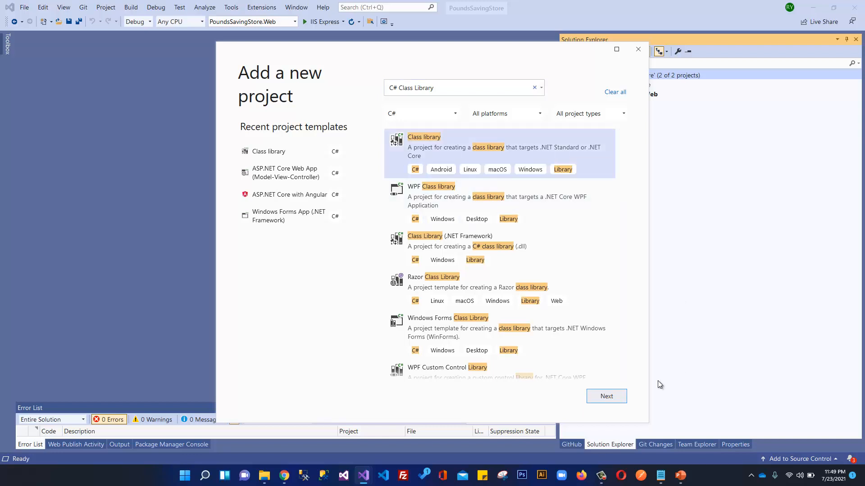
click(606, 396)
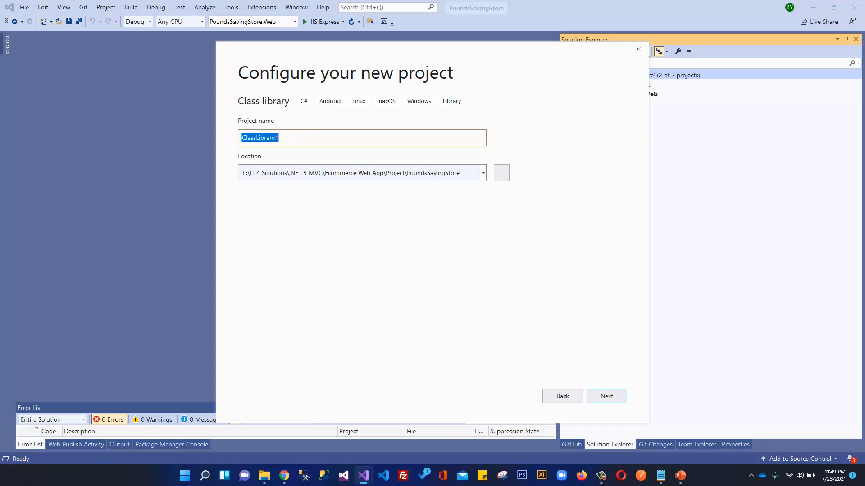
- Create the class library PoundsSavingStore.Business targeting .NET 5.0 (Current)
text(P)
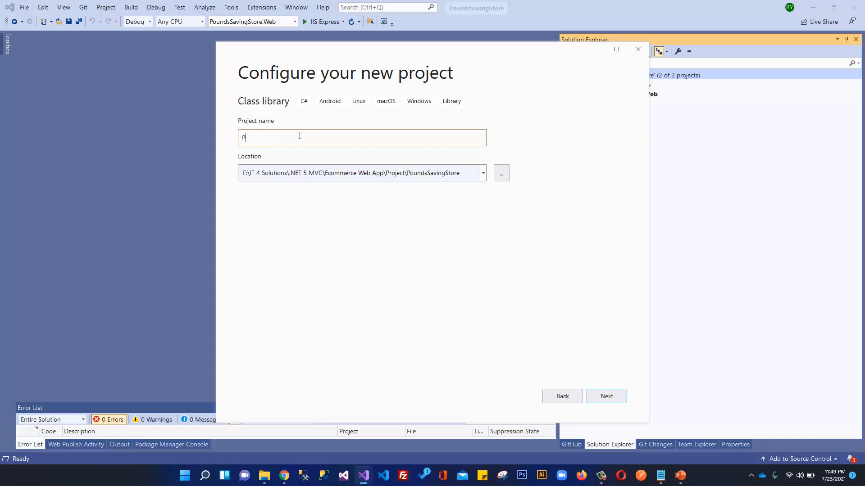
text(ounds)
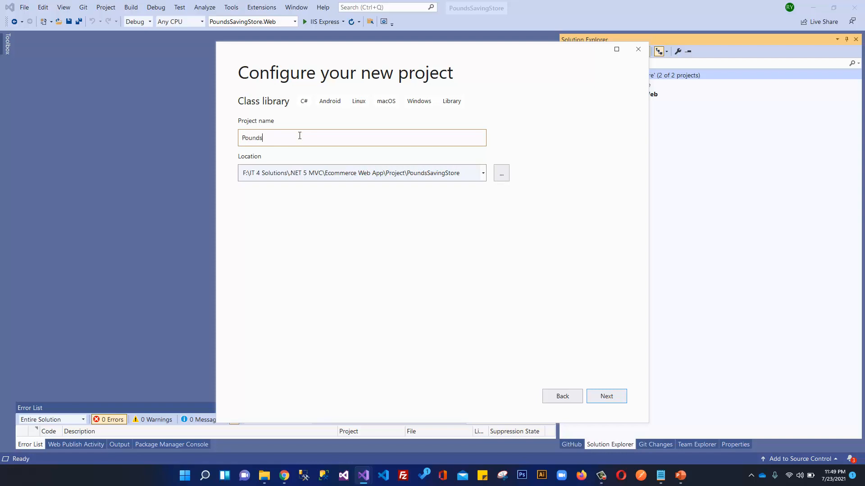
text(SavingStore)
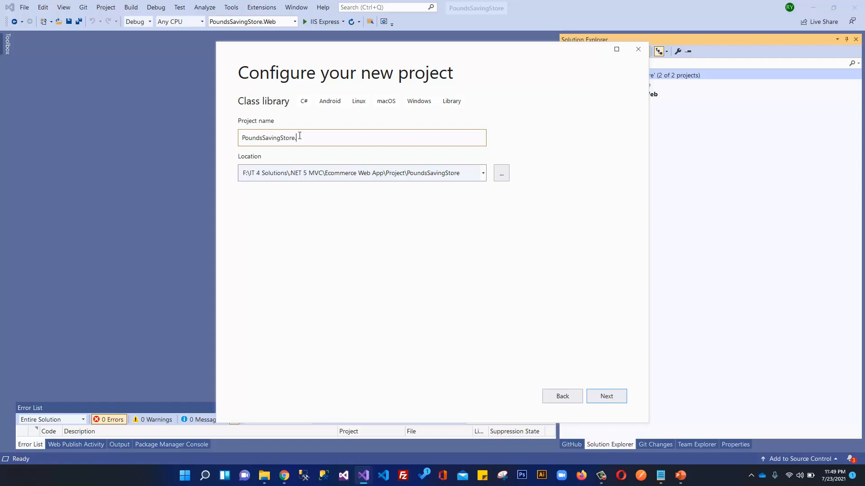
text(.Business)
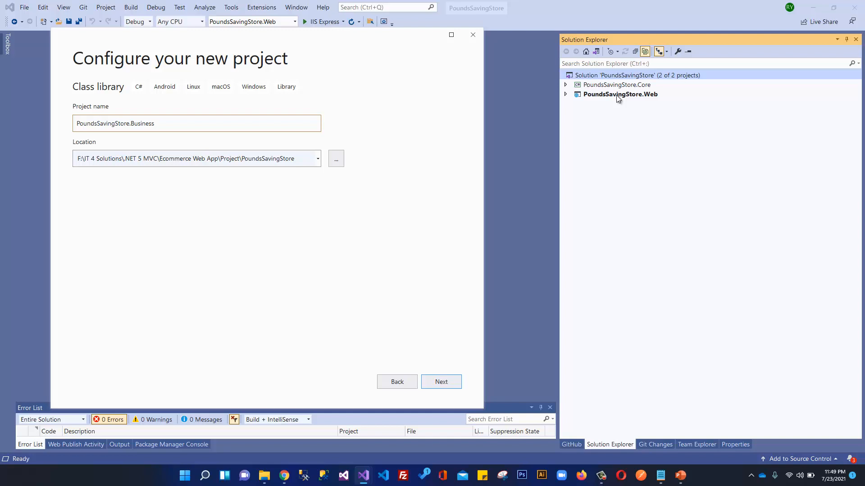
mouse_move(638, 100)
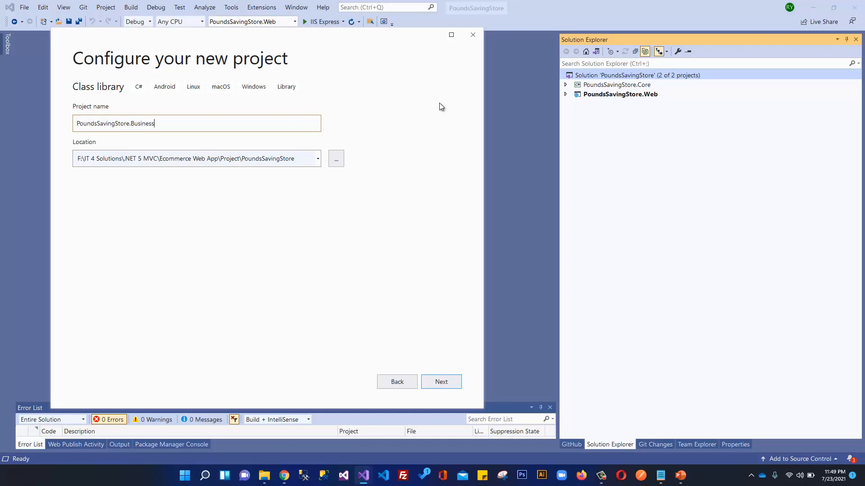
double_click(131, 123)
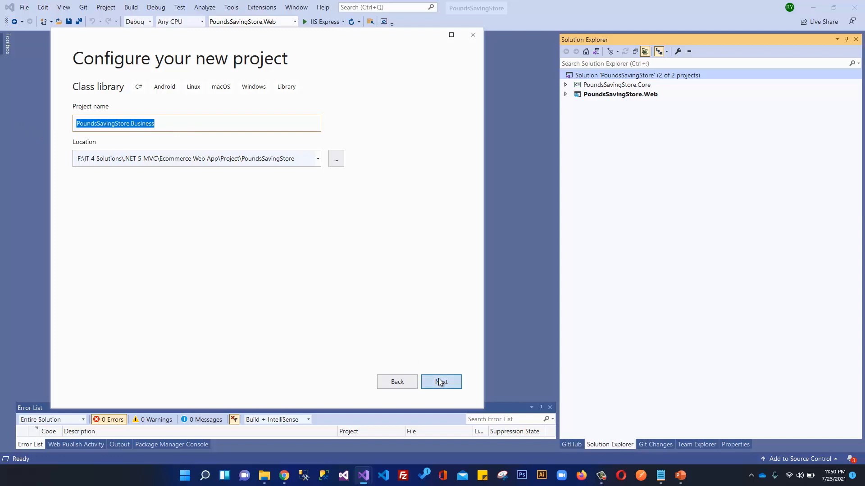
click(441, 382)
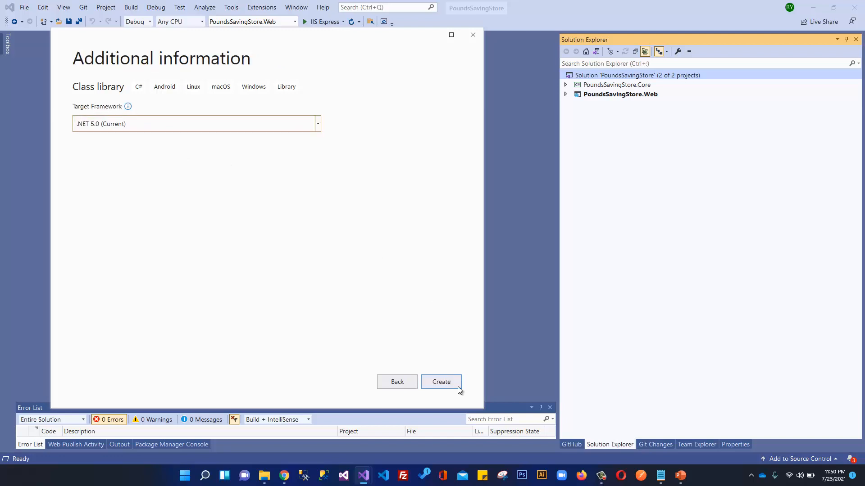
click(441, 382)
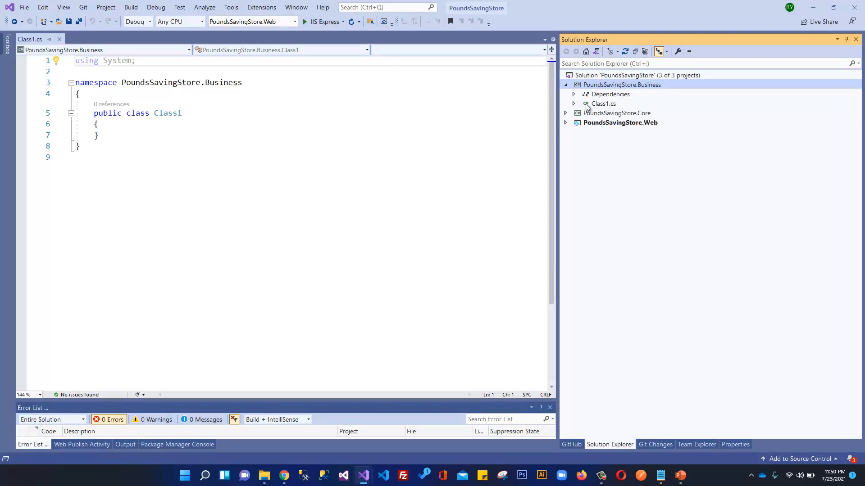
- Select the default Class1.cs file under PoundsSavingStore.Business
click(603, 103)
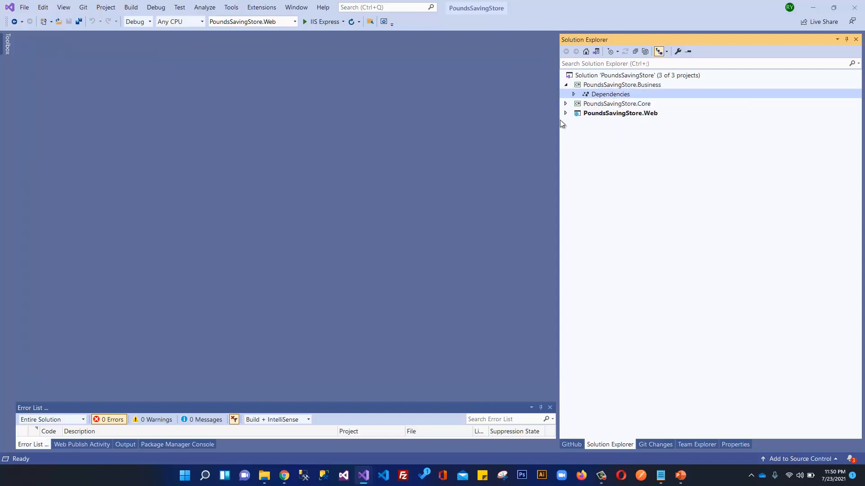
click(565, 84)
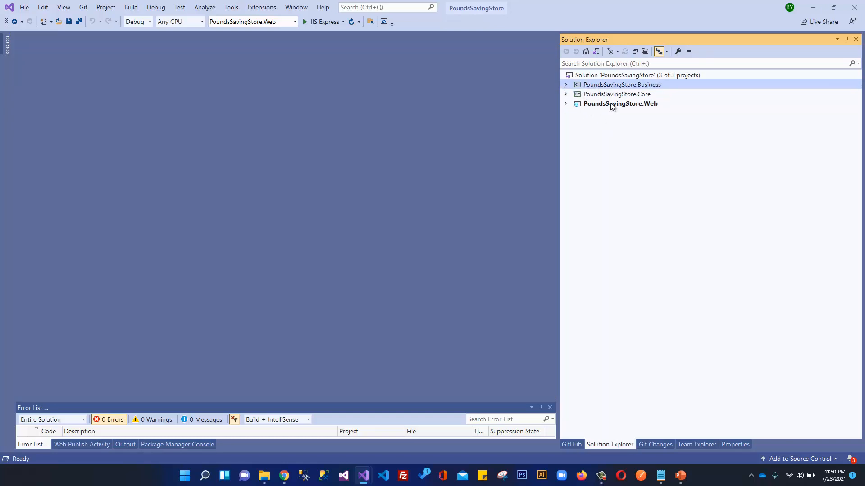
mouse_move(668, 99)
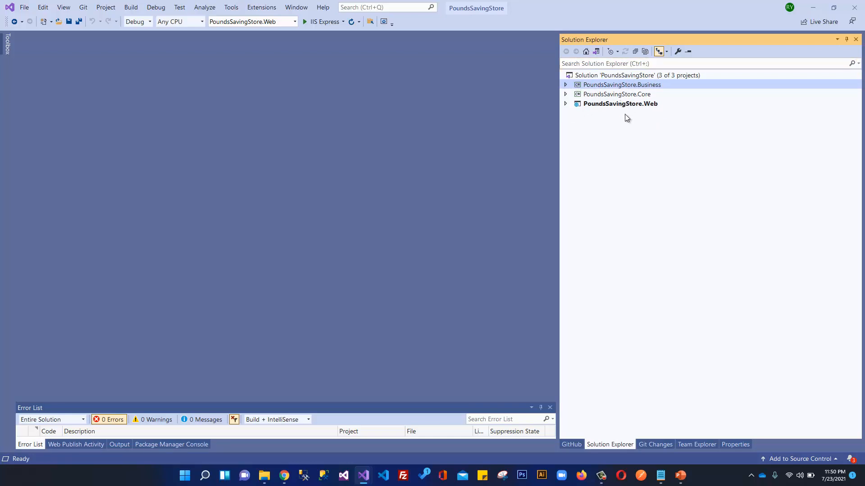
mouse_move(509, 103)
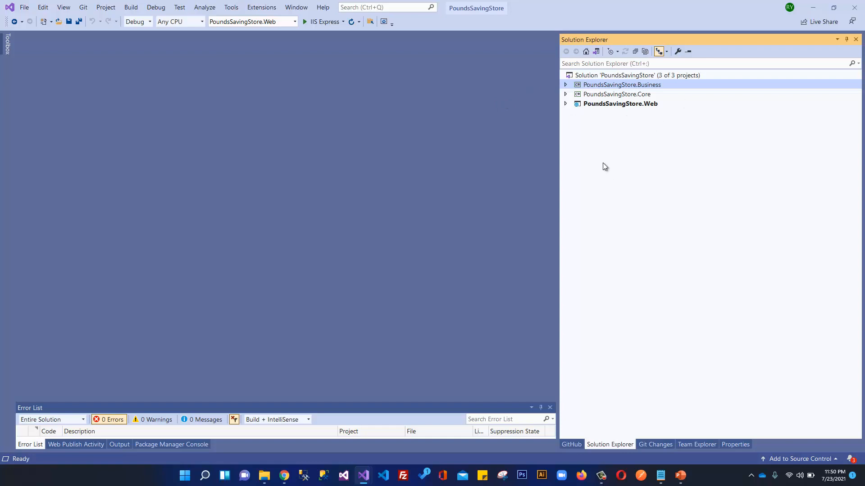
mouse_move(666, 139)
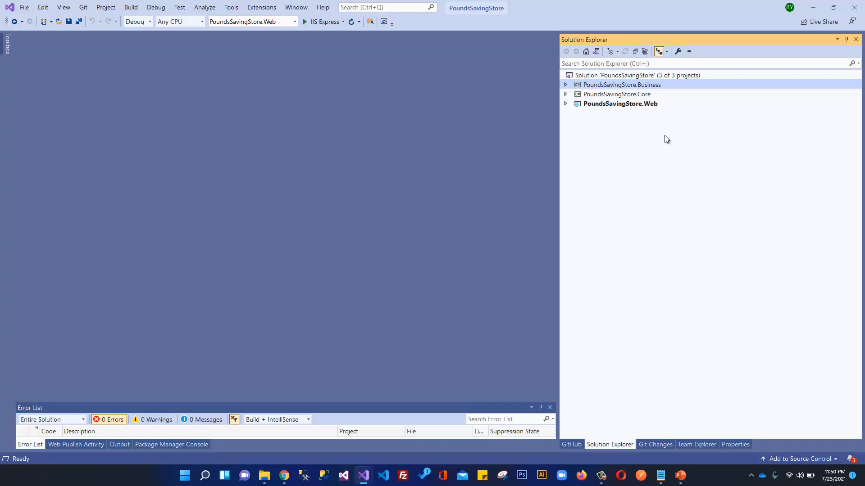
mouse_move(638, 118)
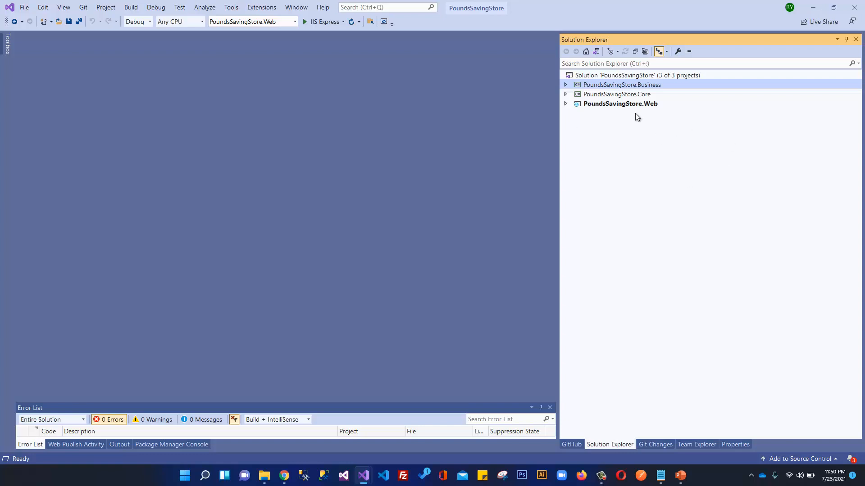
mouse_move(641, 104)
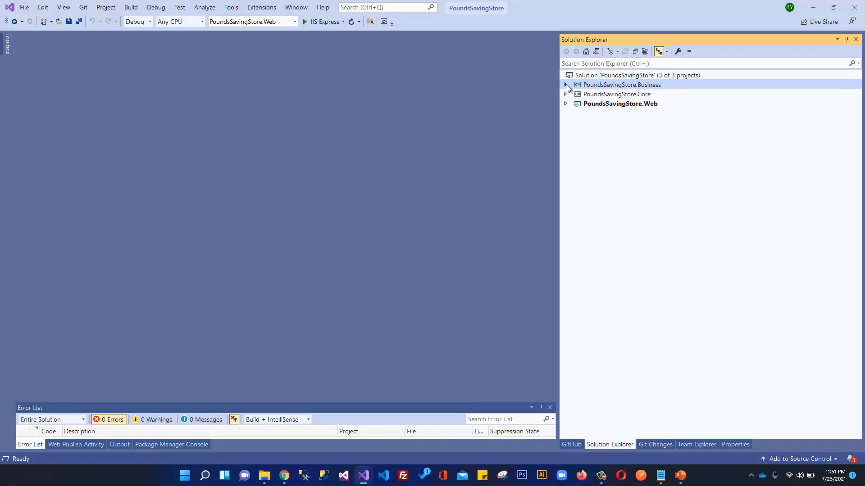
click(565, 84)
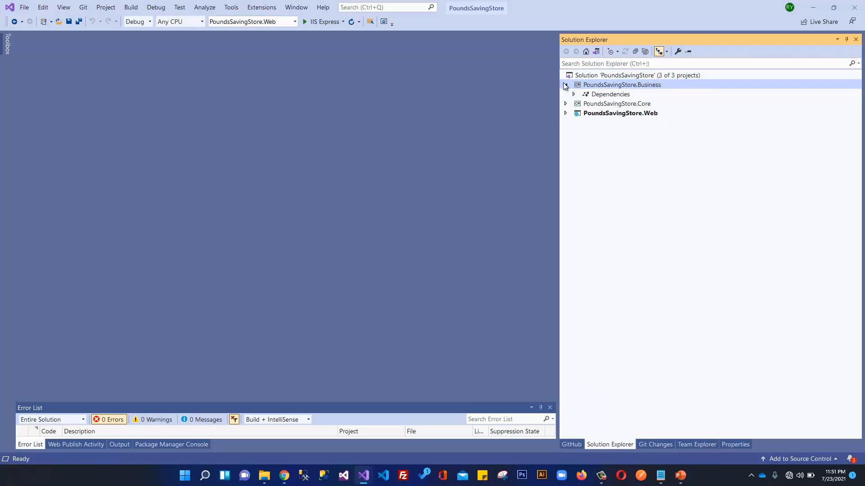
click(565, 84)
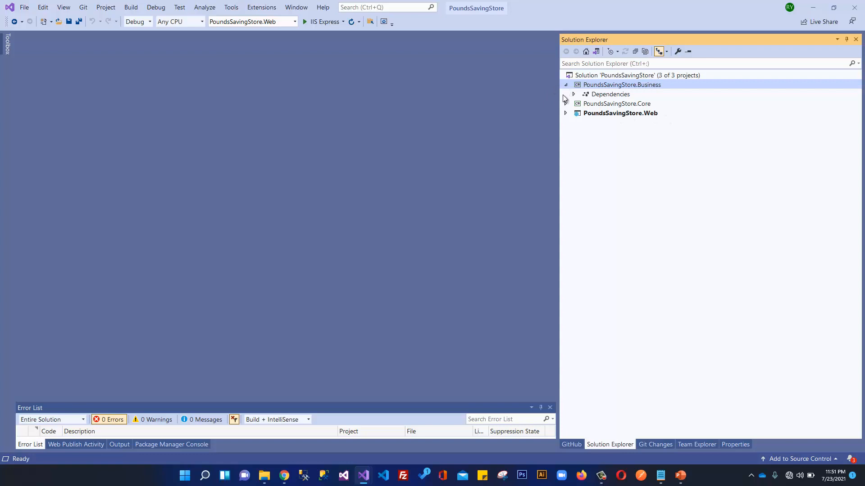
click(565, 104)
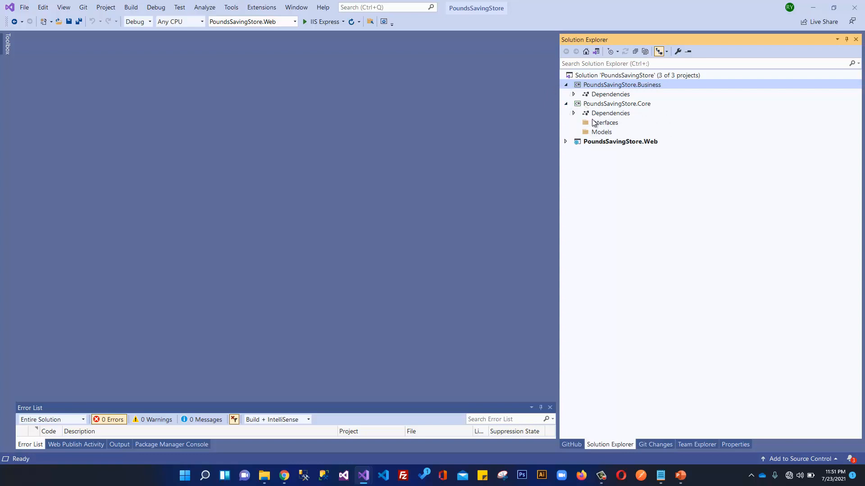
mouse_move(607, 130)
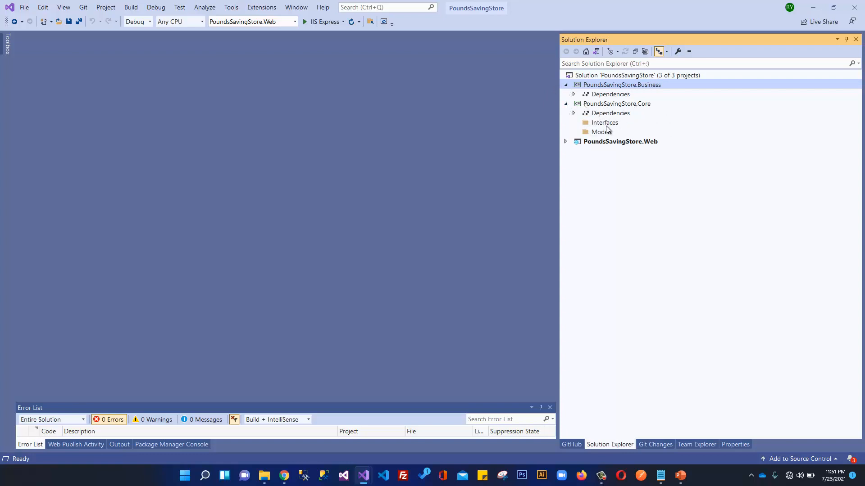
mouse_move(616, 130)
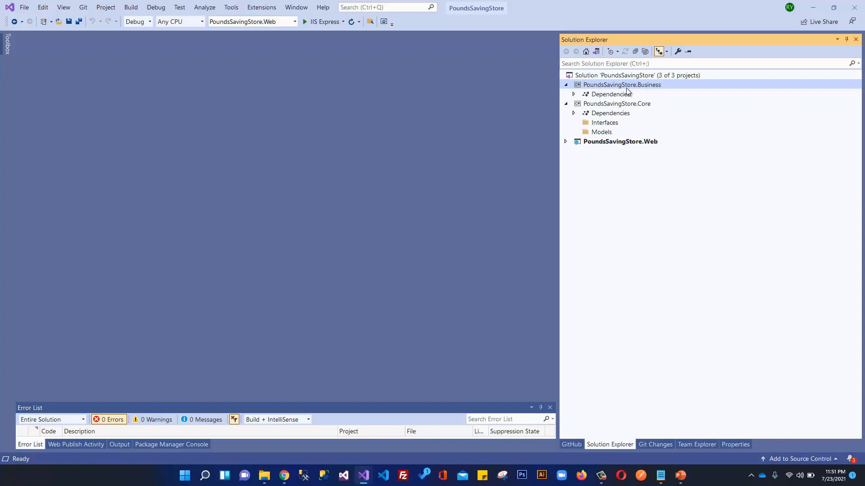
- Create a new folder named Data in PoundsSavingStore.Business
right_click(622, 84)
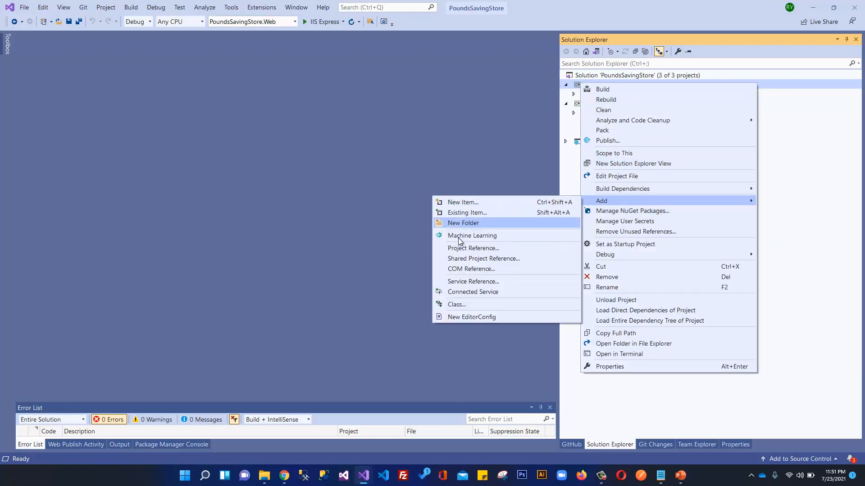
click(462, 223)
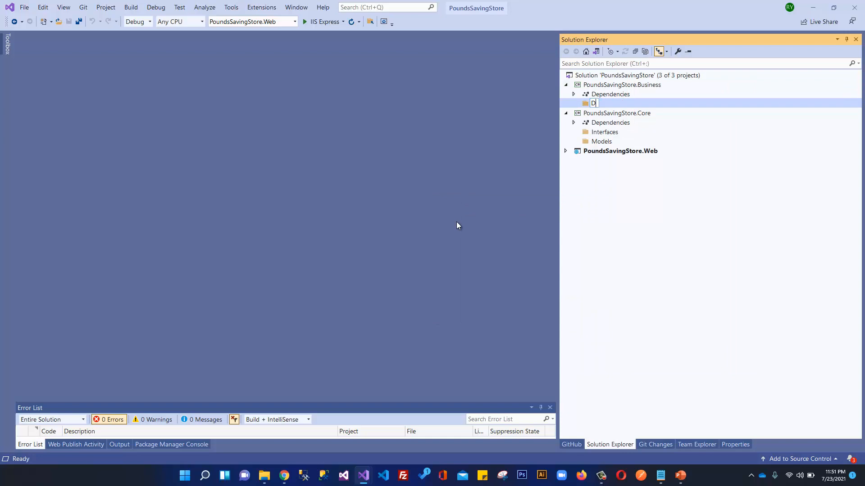
text(atat)
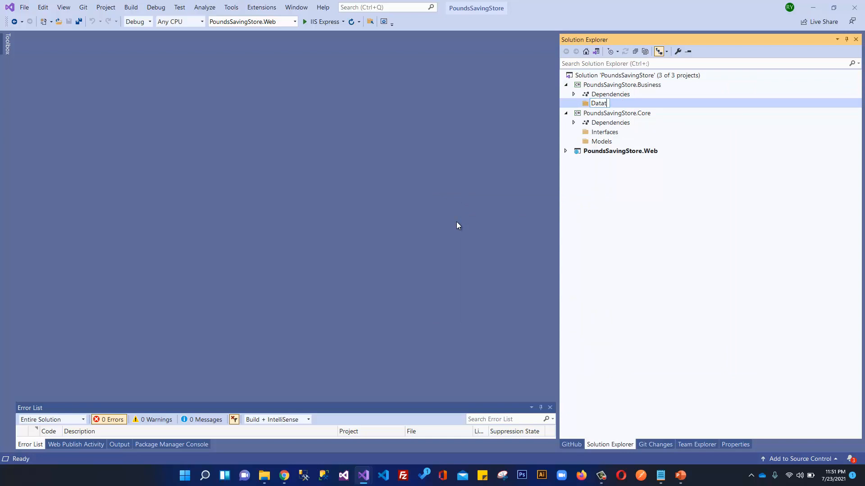
key(Backspace)
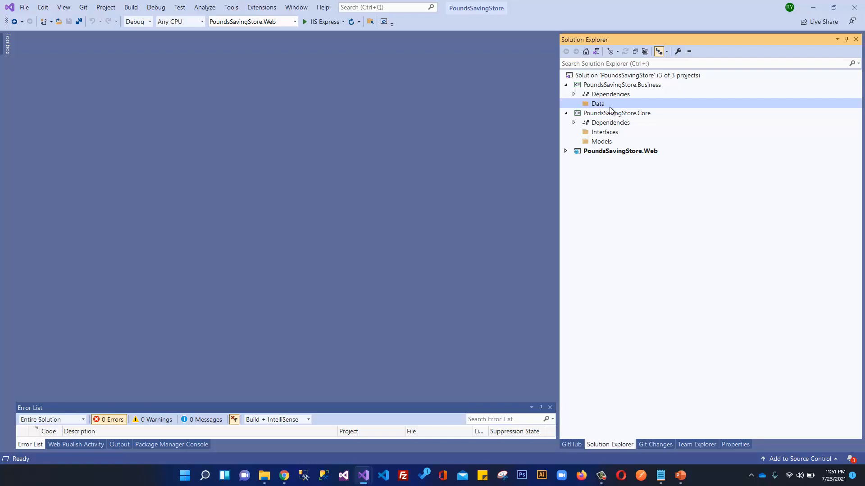
mouse_move(643, 102)
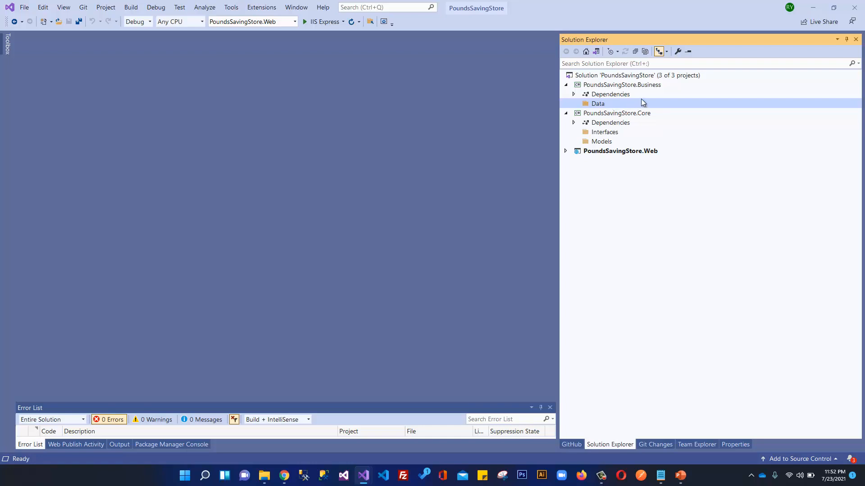
mouse_move(598, 108)
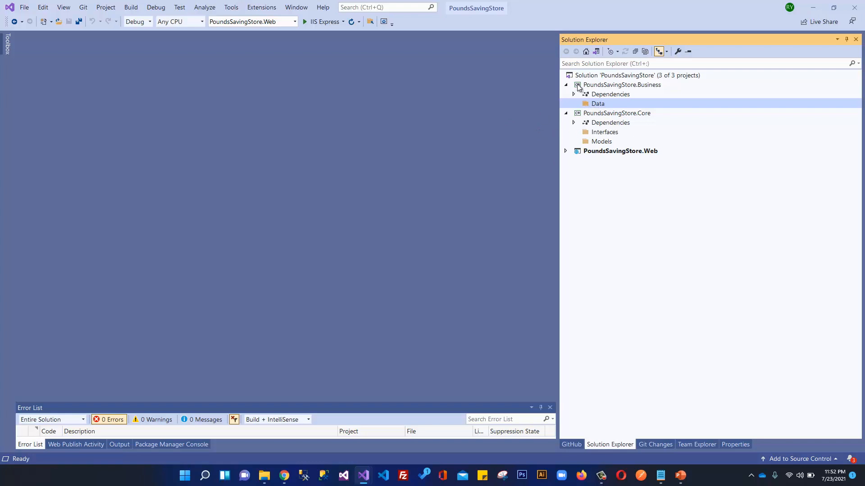
- Create a second folder named Repository in PoundsSavingStore.Business
right_click(621, 85)
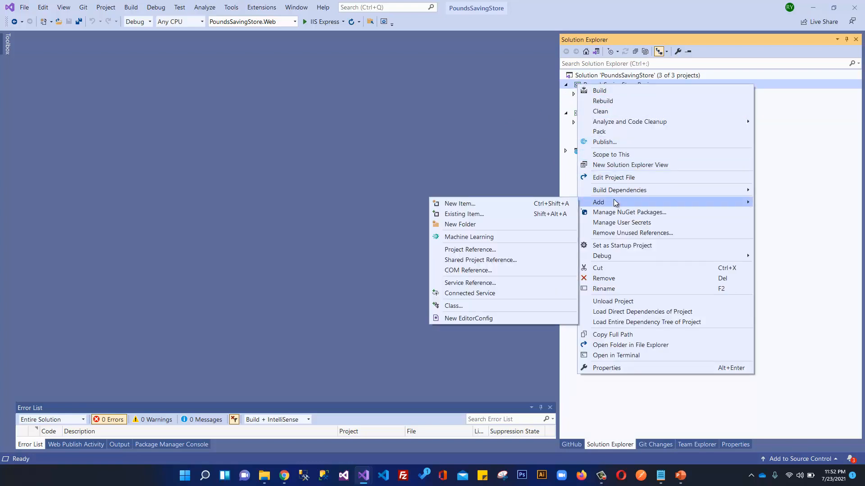
click(459, 224)
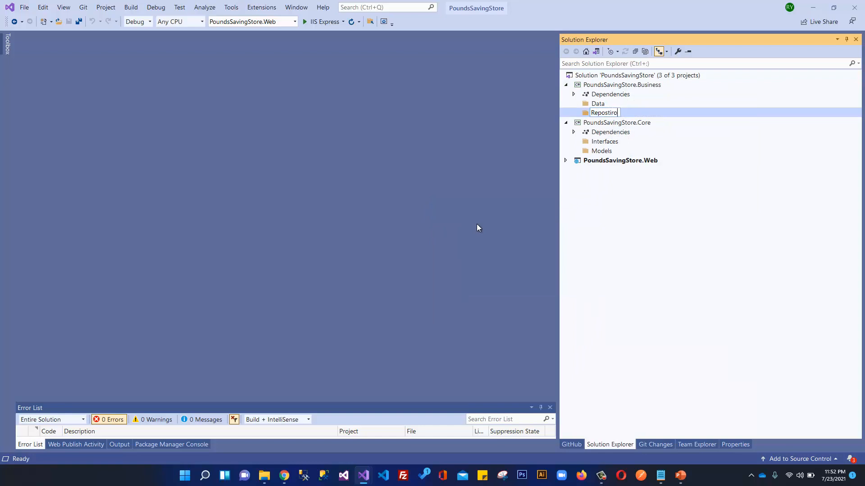
text(Repository)
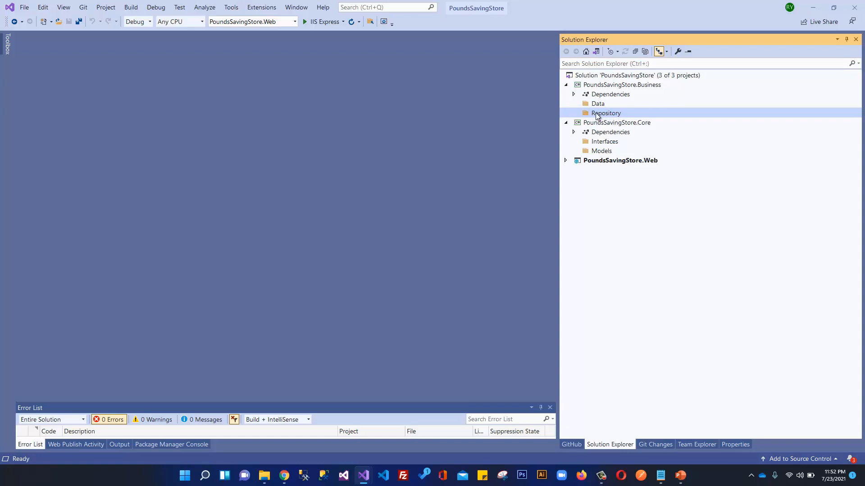
mouse_move(595, 142)
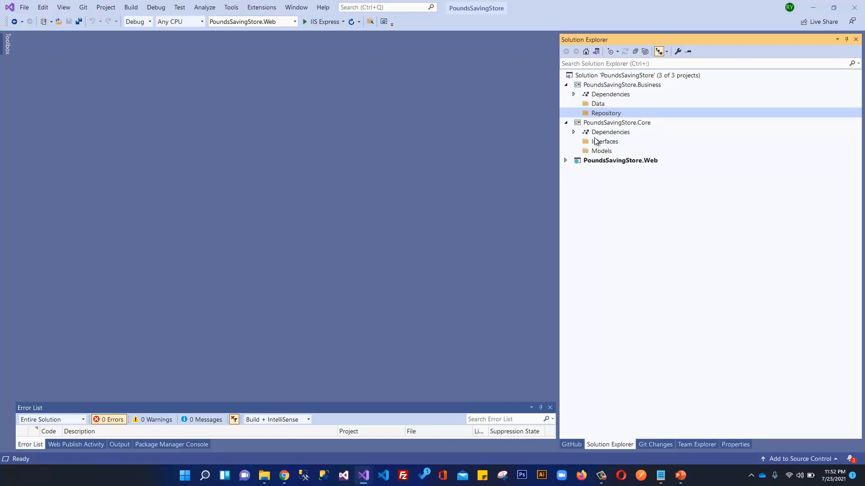
mouse_move(603, 142)
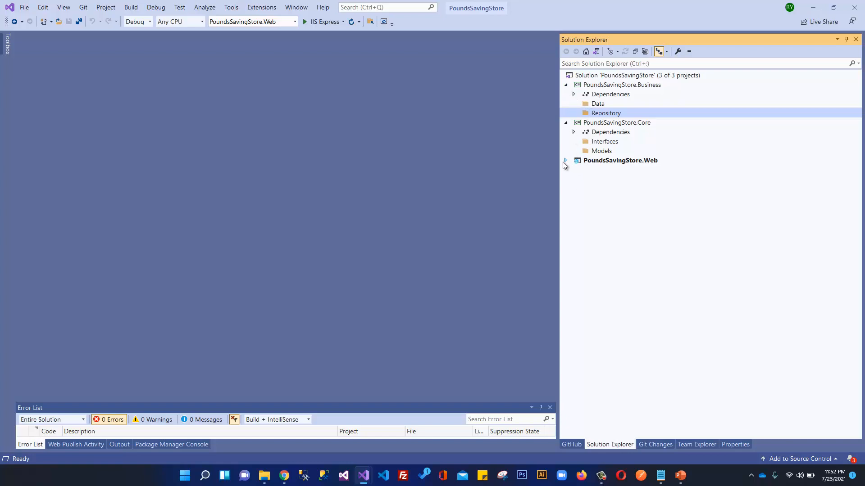
- Expand PoundsSavingStore.Web to show Controllers, Models, Views, Program.cs and Startup.cs
click(565, 161)
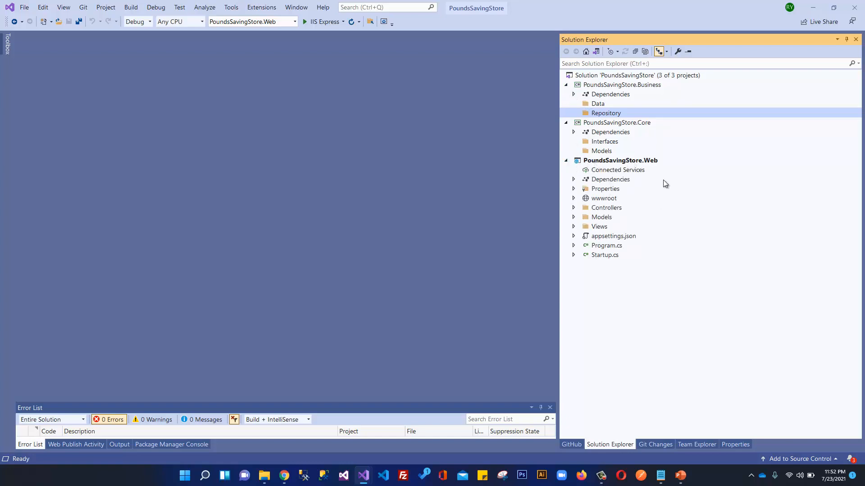
mouse_move(660, 173)
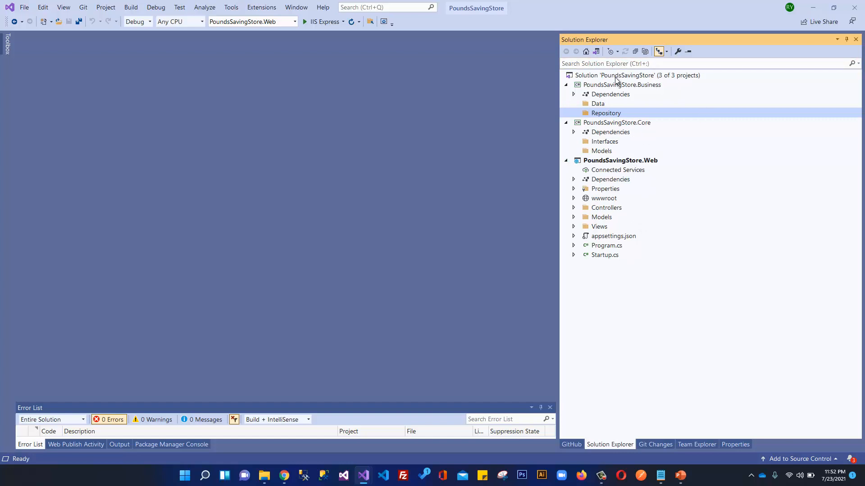
mouse_move(639, 93)
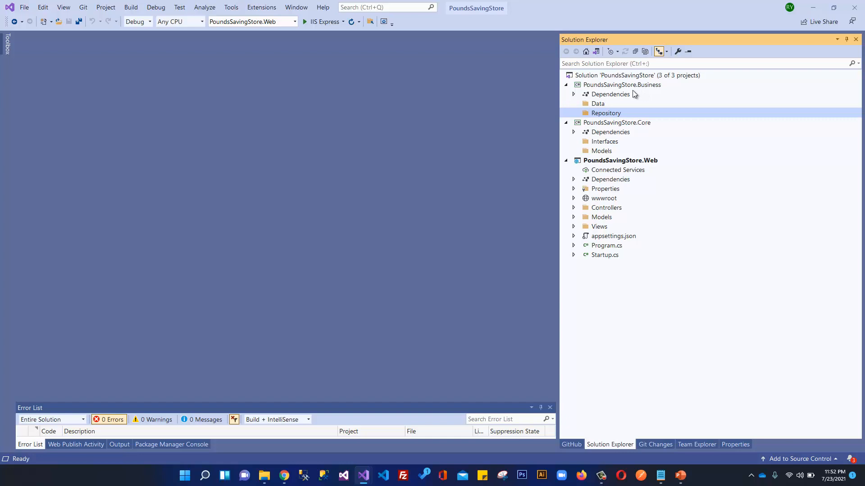
mouse_move(444, 103)
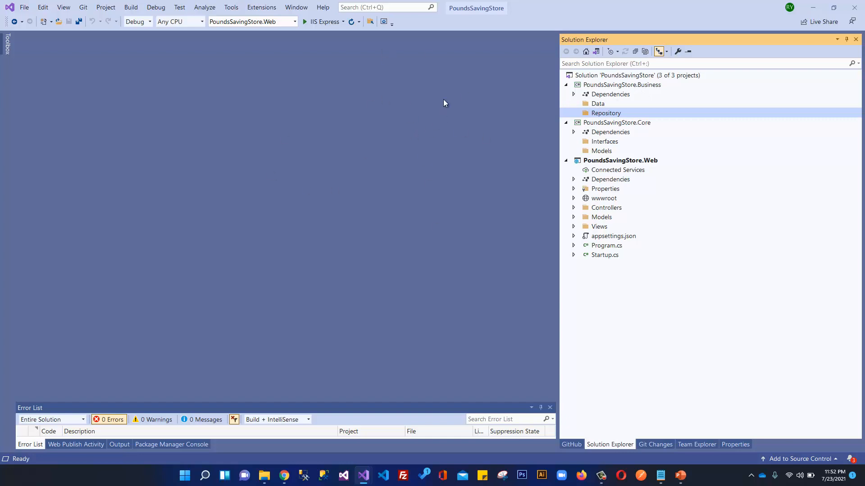
mouse_move(622, 90)
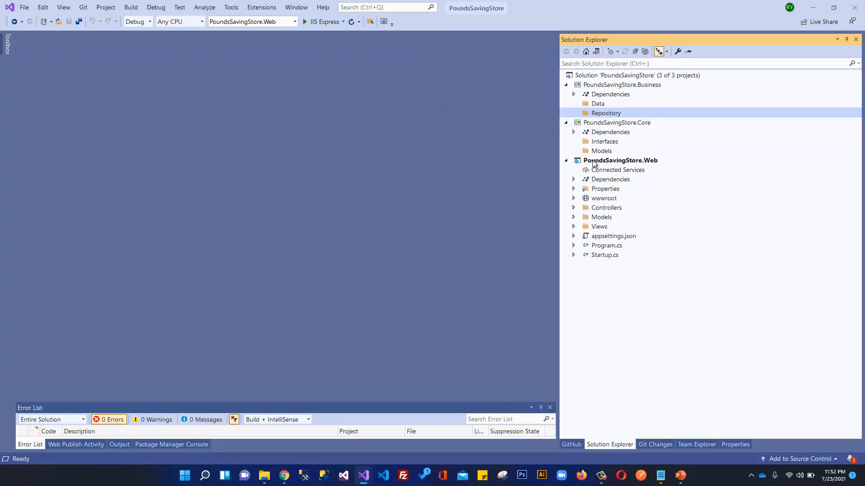
mouse_move(671, 125)
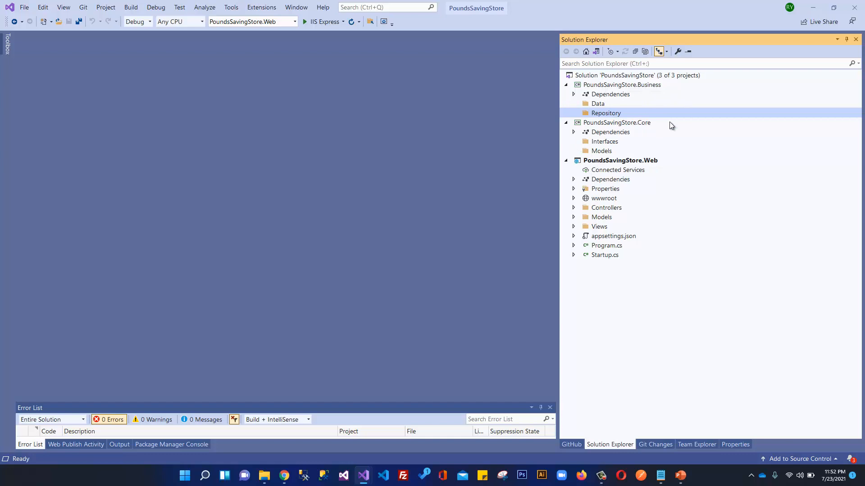
mouse_move(618, 129)
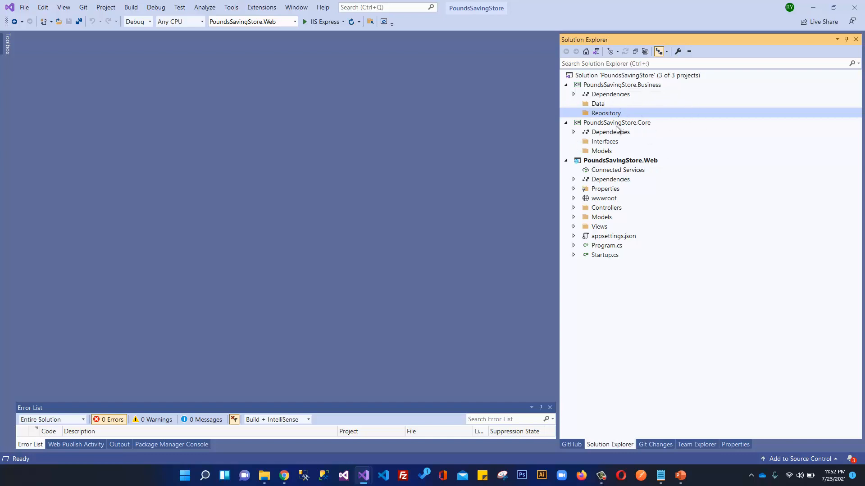
mouse_move(626, 193)
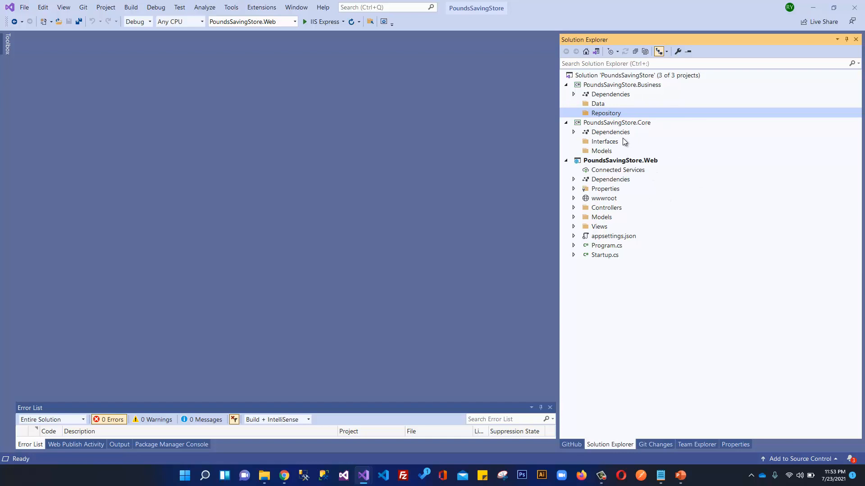
mouse_move(595, 129)
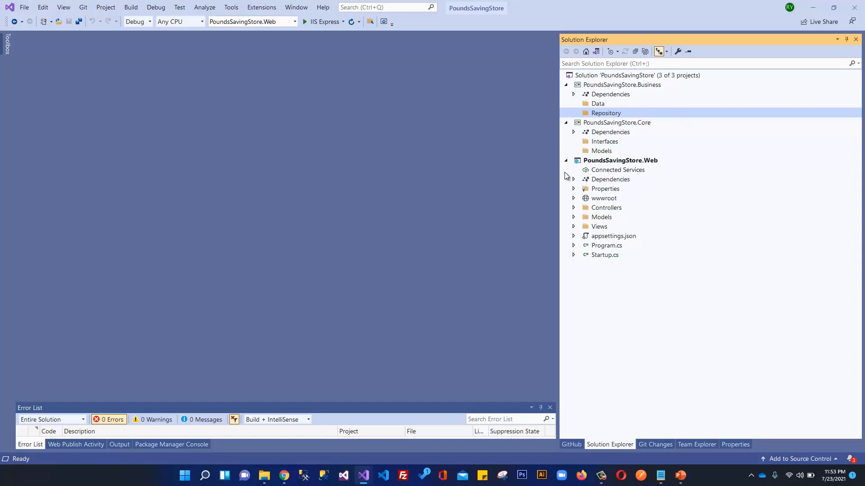
mouse_move(568, 180)
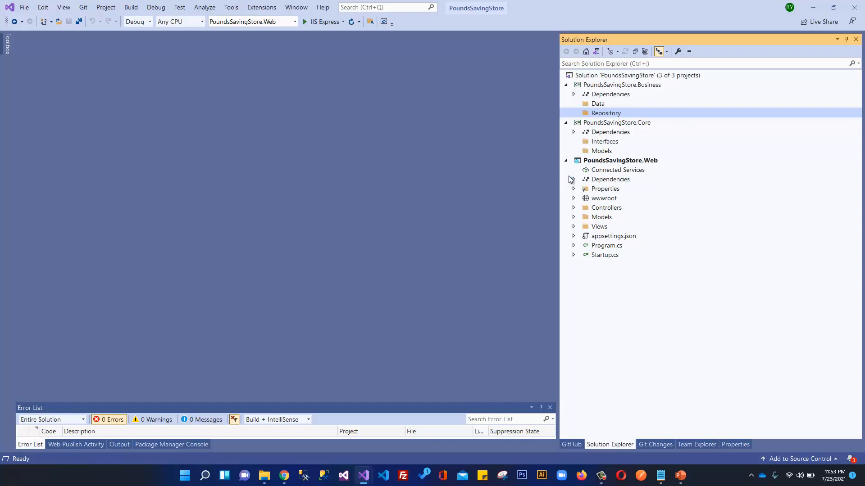